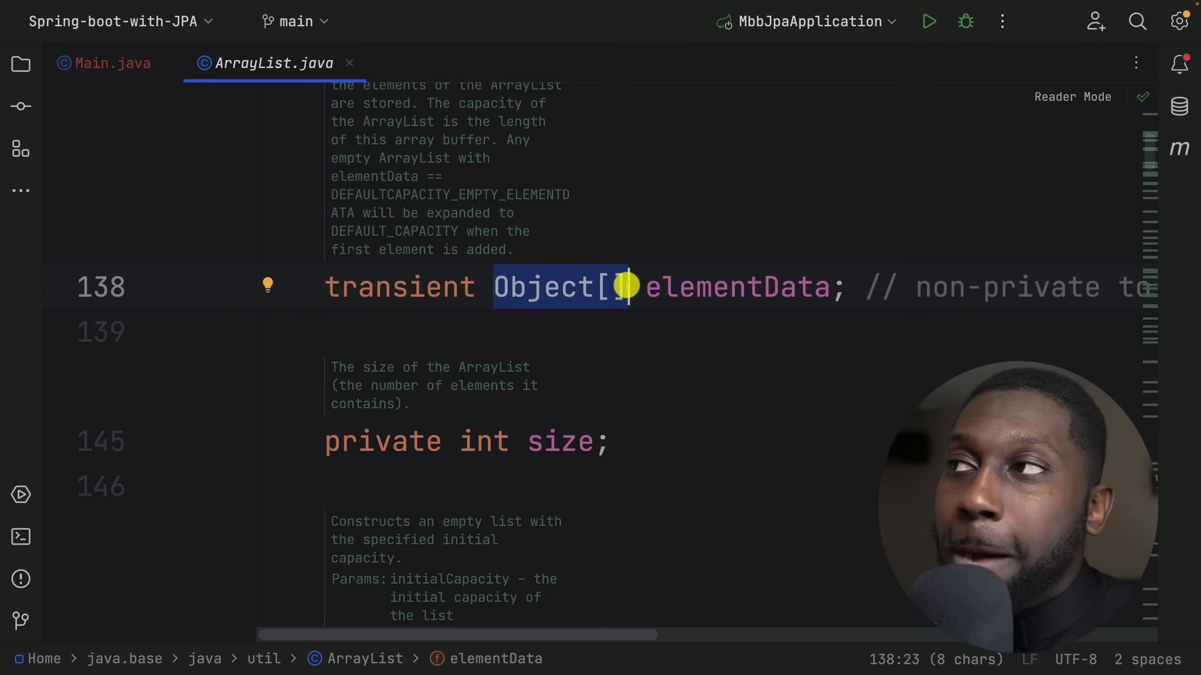
Step: Jump from new ArrayList<>() in Main.java to the ArrayList no-argument constructor source
{"action": "left_click", "coordinate": [107, 63]}
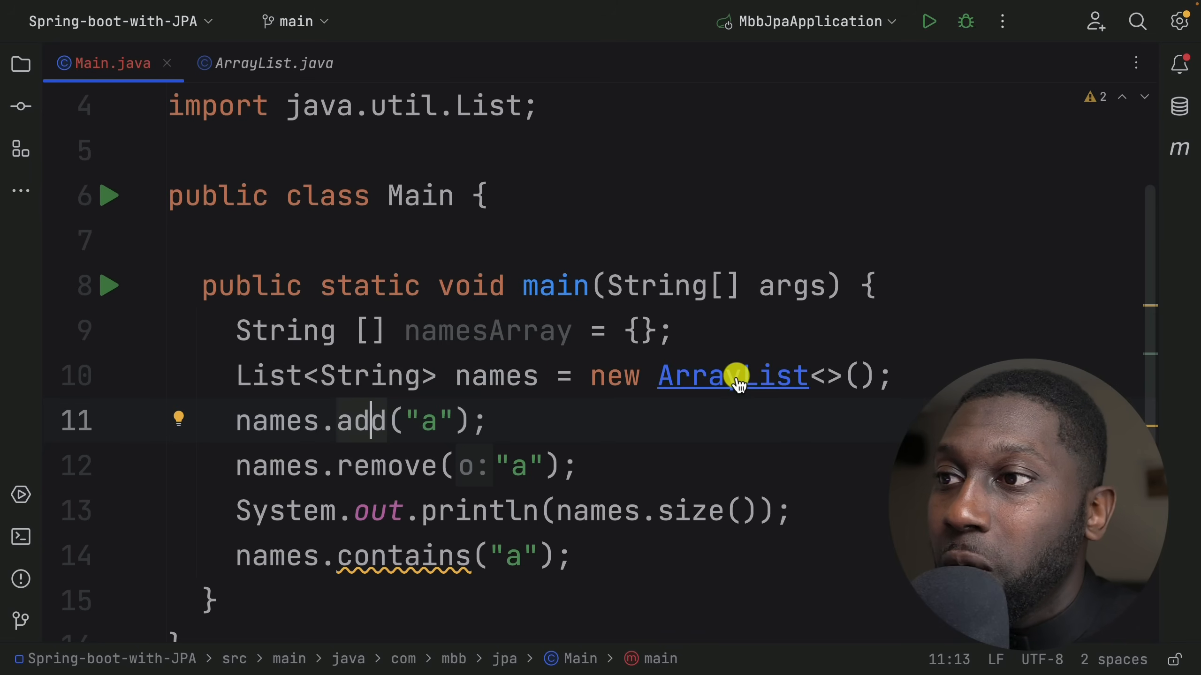
{"action": "left_click", "coordinate": [732, 377]}
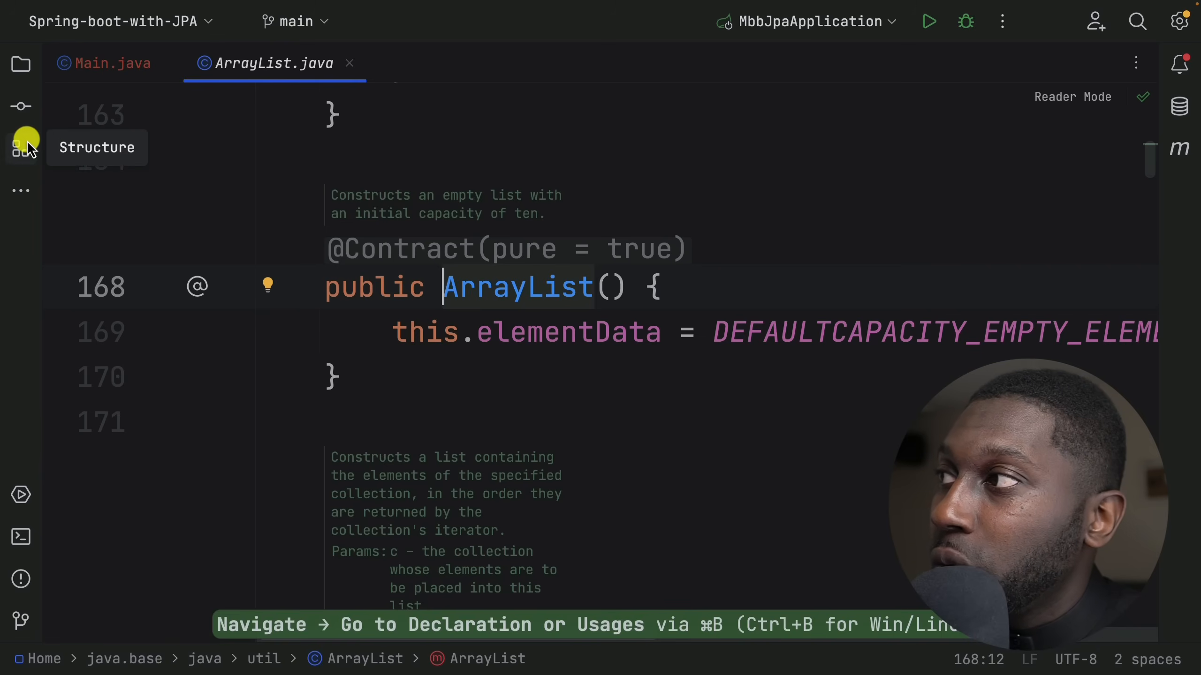
Step: Navigate via Structure to add(E), then into the private add helper that grows elementData when full
{"action": "left_click", "coordinate": [21, 148]}
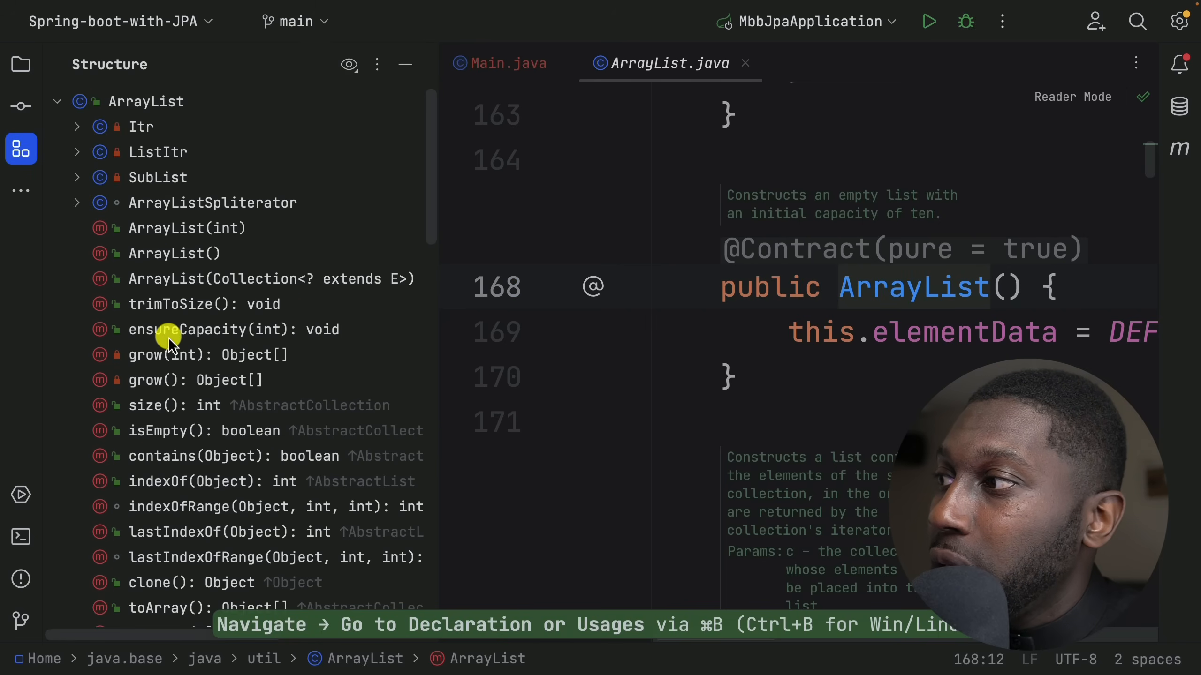
{"action": "mouse_move", "coordinate": [171, 318]}
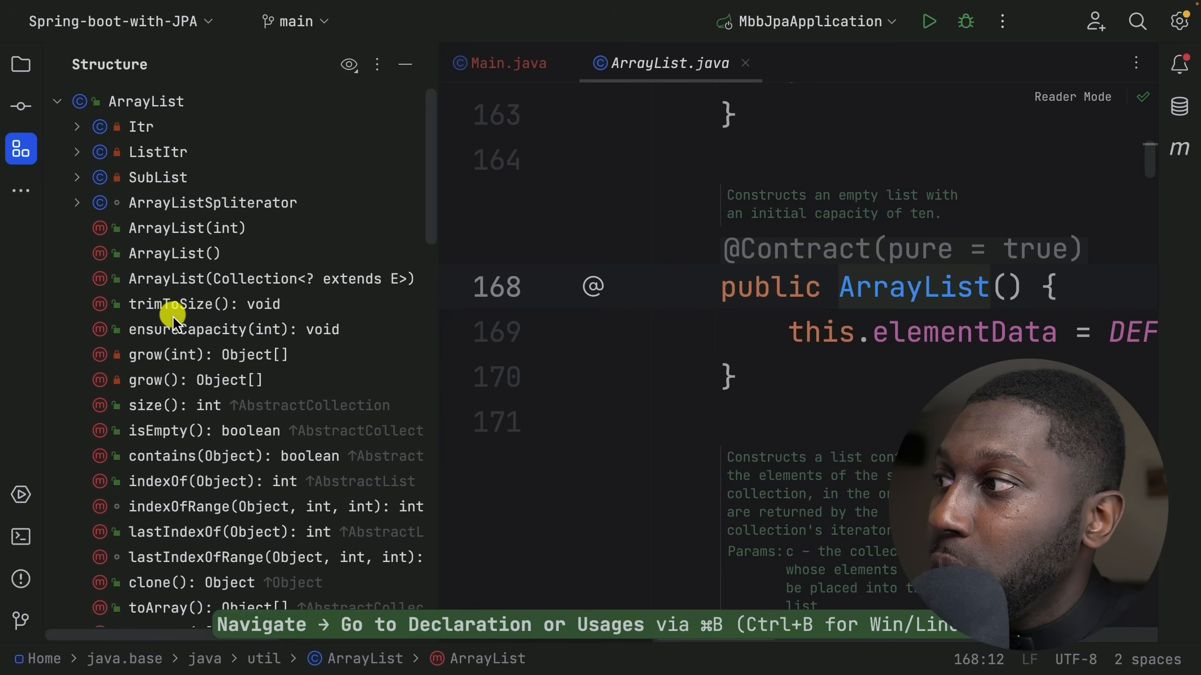
{"action": "scroll", "scroll_direction": "down", "scroll_amount": 3}
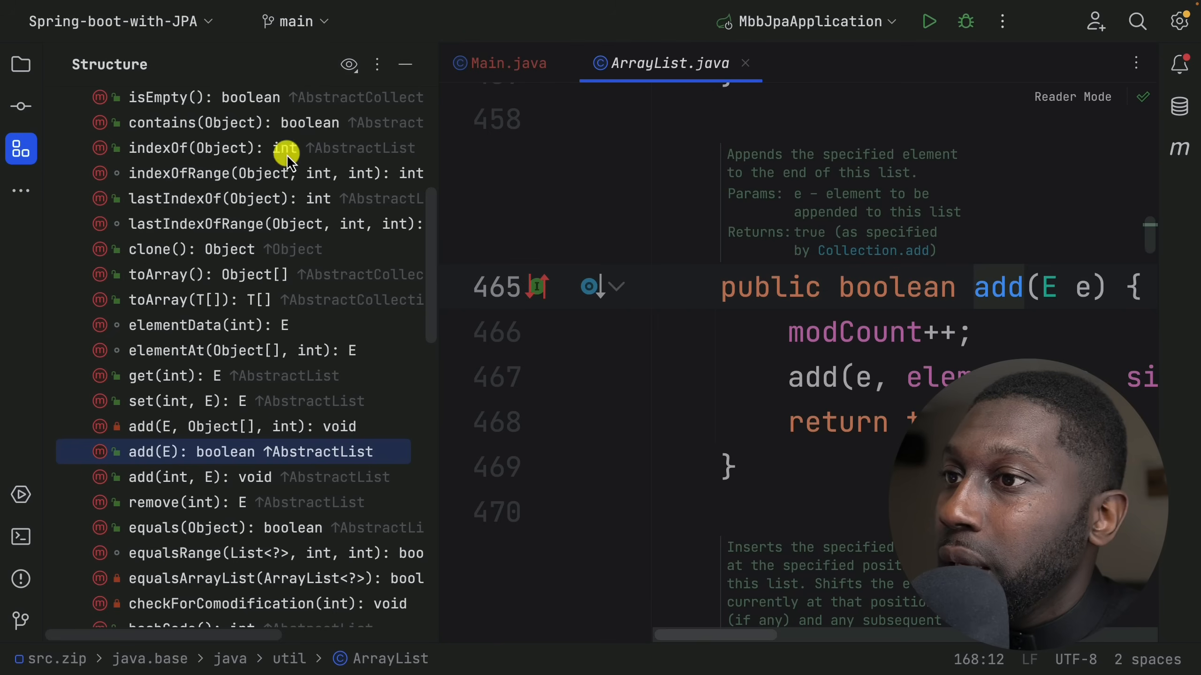
{"action": "left_click", "coordinate": [21, 65]}
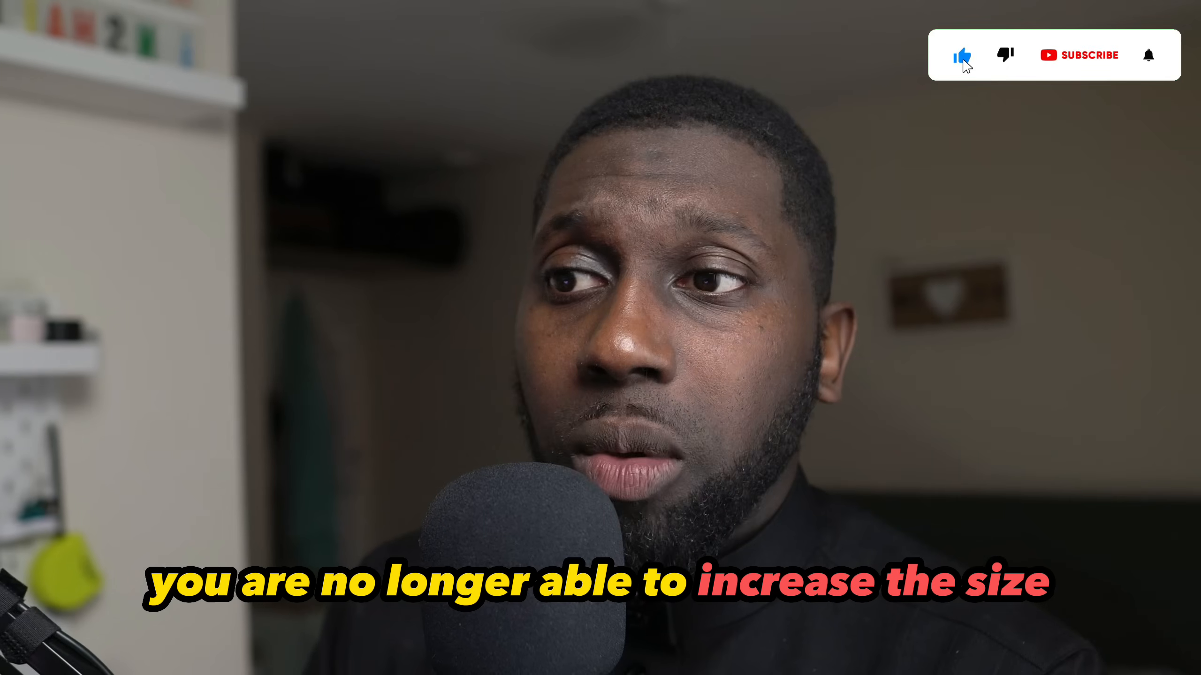
{"action": "left_click", "coordinate": [1078, 56]}
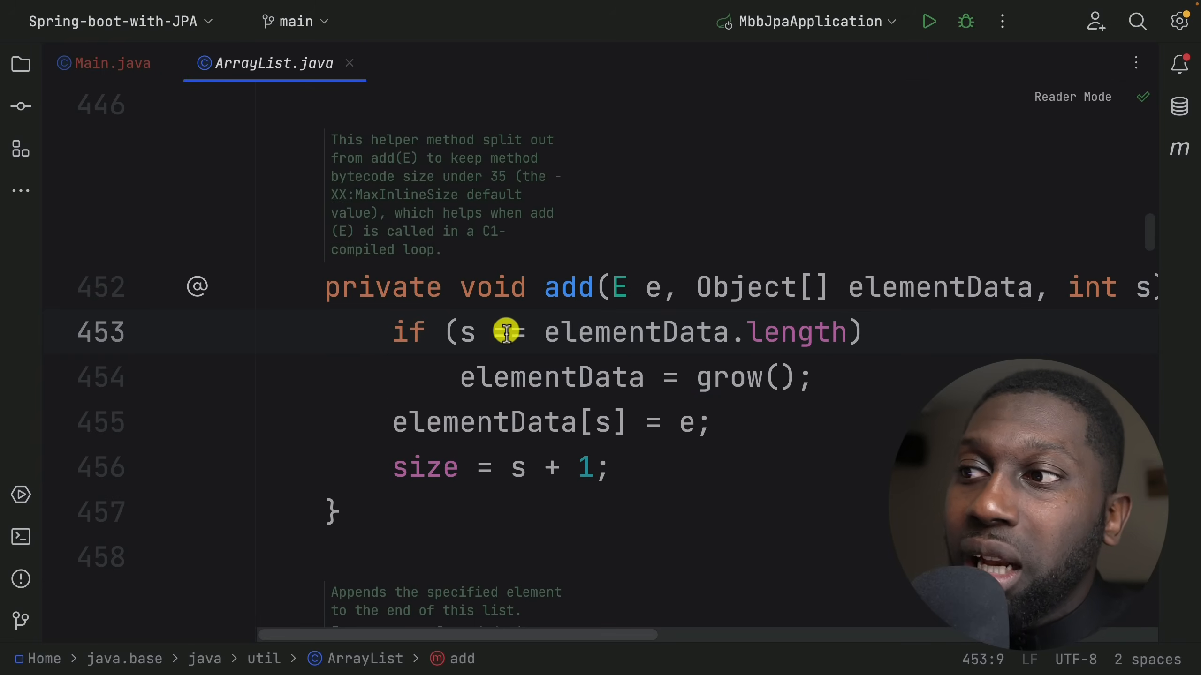
Step: Highlight elementData[s] = e and jump to the grow method's definition
{"action": "double_click", "coordinate": [506, 421]}
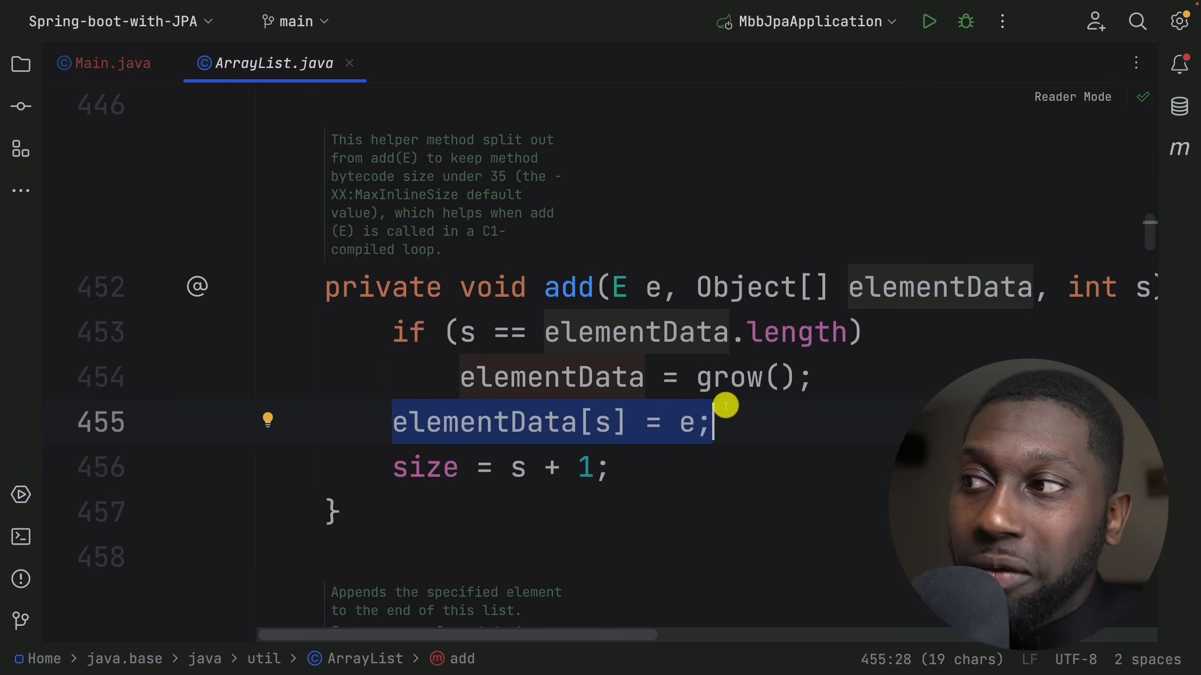
{"action": "mouse_move", "coordinate": [590, 425]}
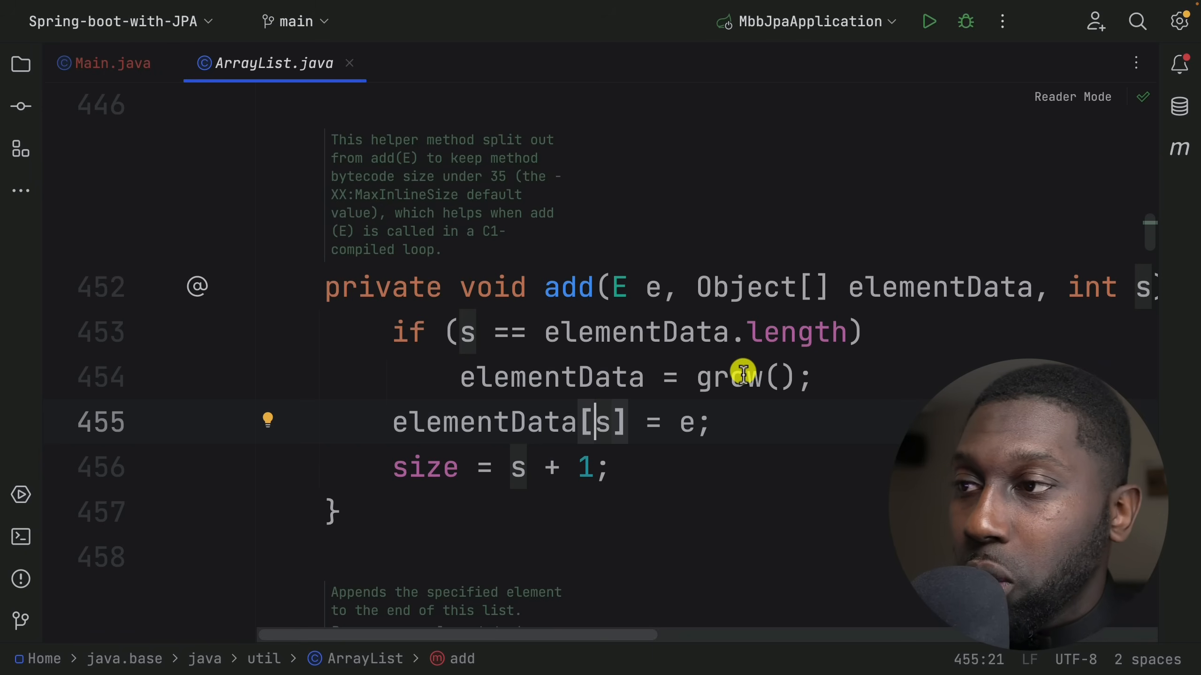
{"action": "left_click", "coordinate": [732, 377]}
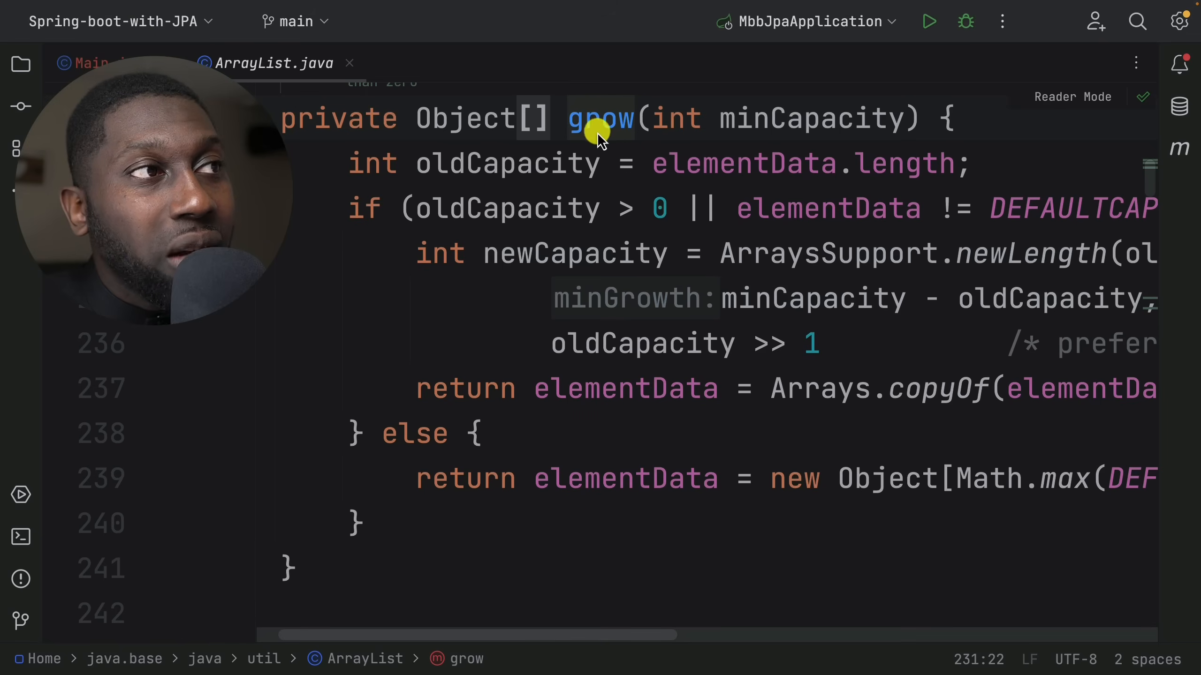
{"action": "mouse_move", "coordinate": [582, 425]}
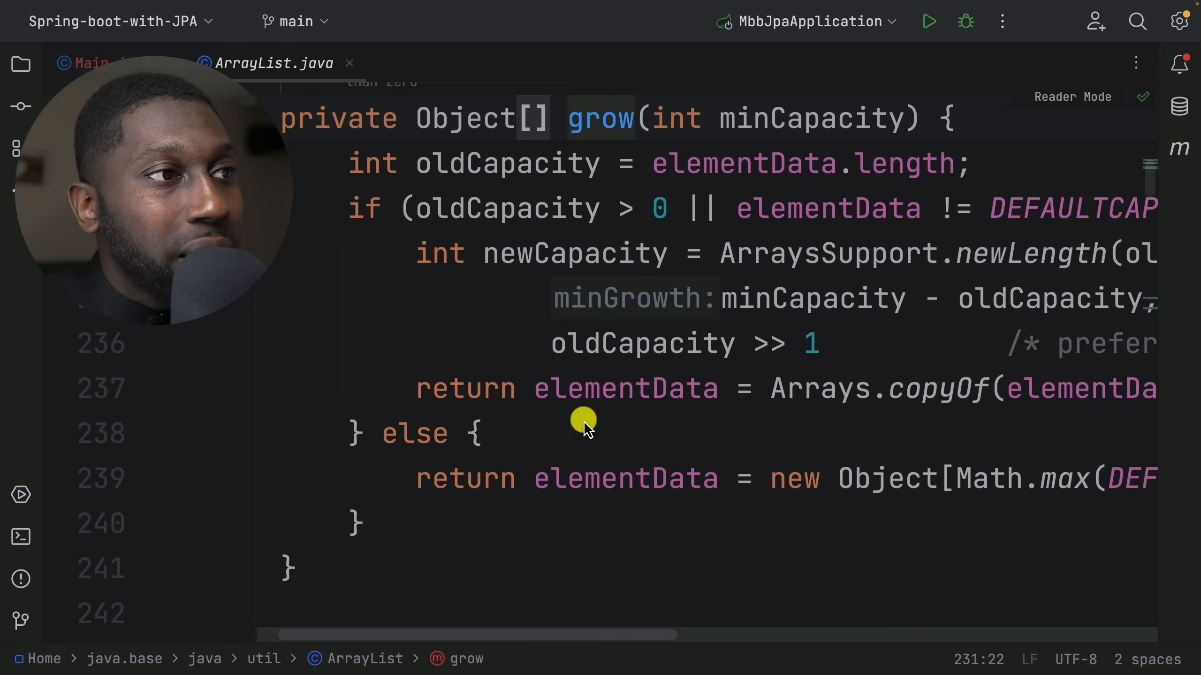
{"action": "mouse_move", "coordinate": [525, 274]}
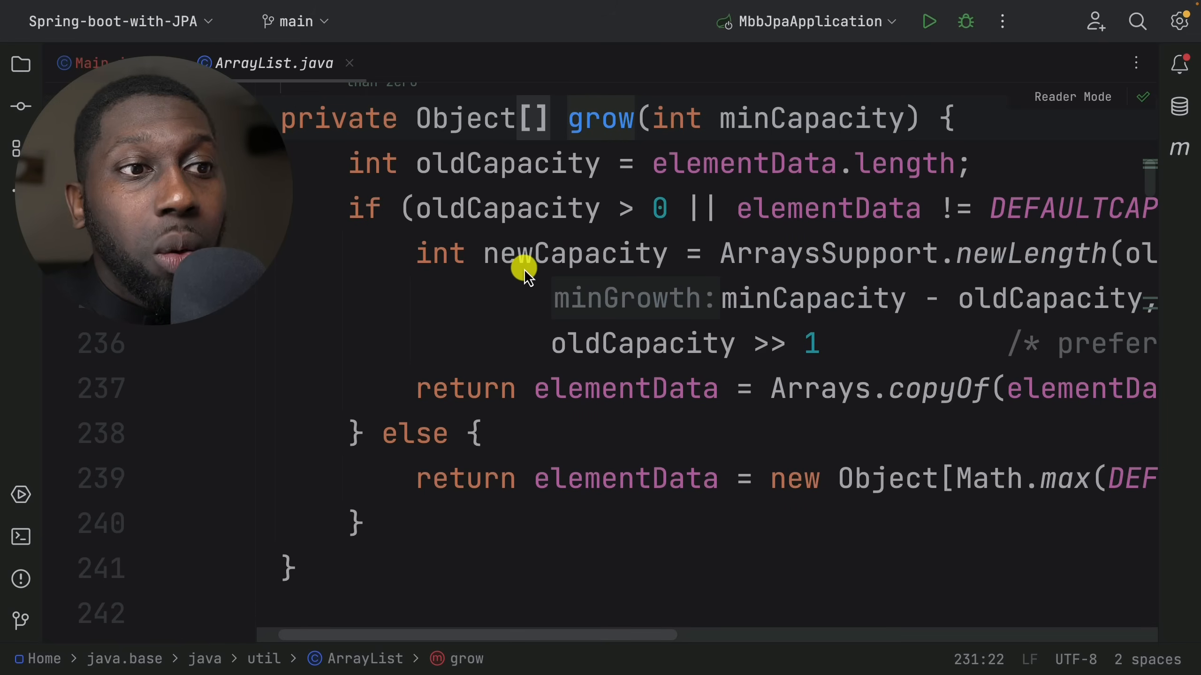
{"action": "mouse_move", "coordinate": [773, 394]}
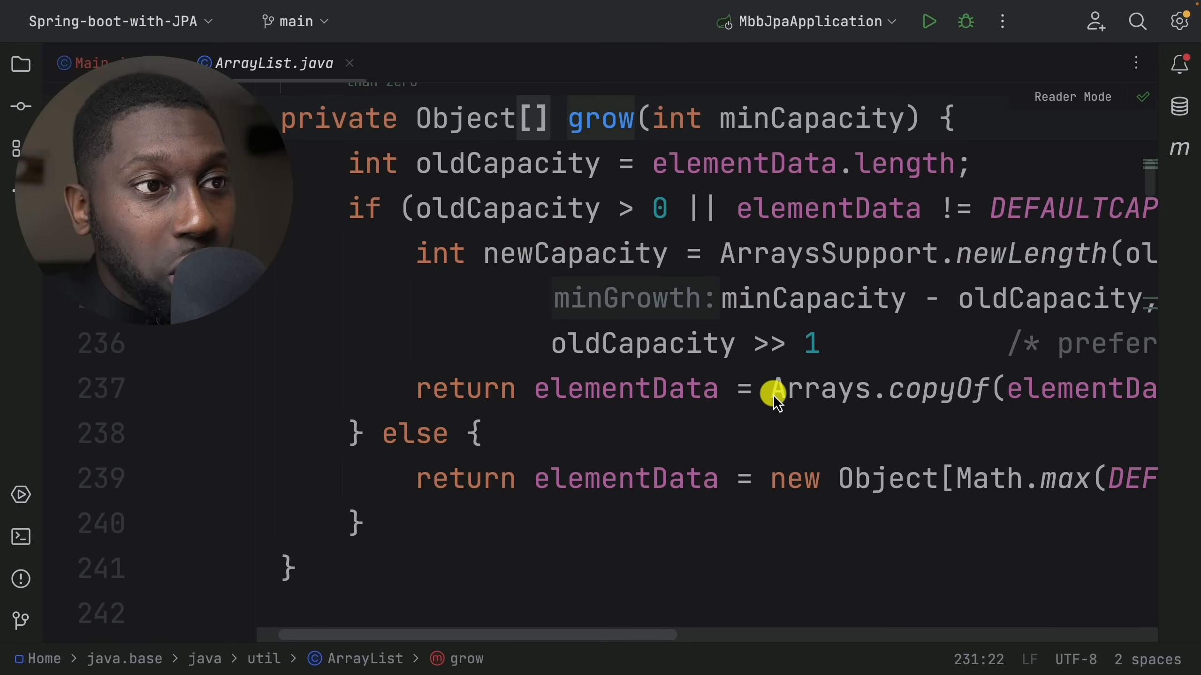
Step: Highlight Arrays.copyOf and newCapacity in grow, then return to Main.java
{"action": "double_click", "coordinate": [625, 390]}
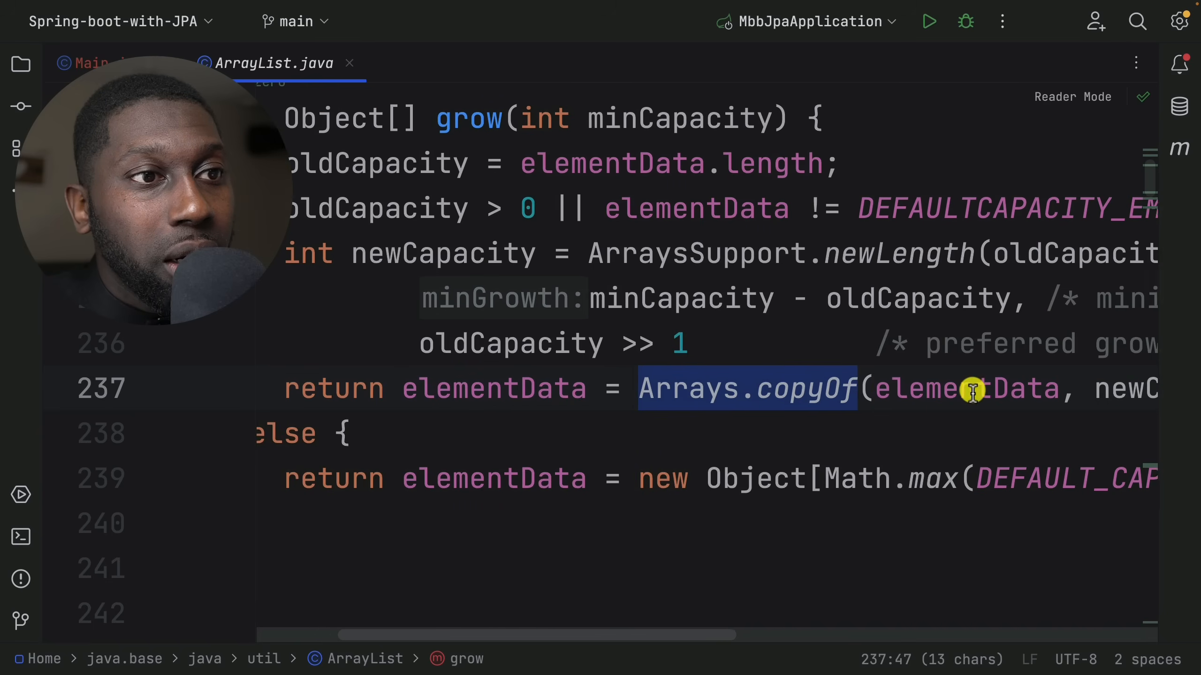
{"action": "scroll", "scroll_direction": "right", "scroll_amount": 3}
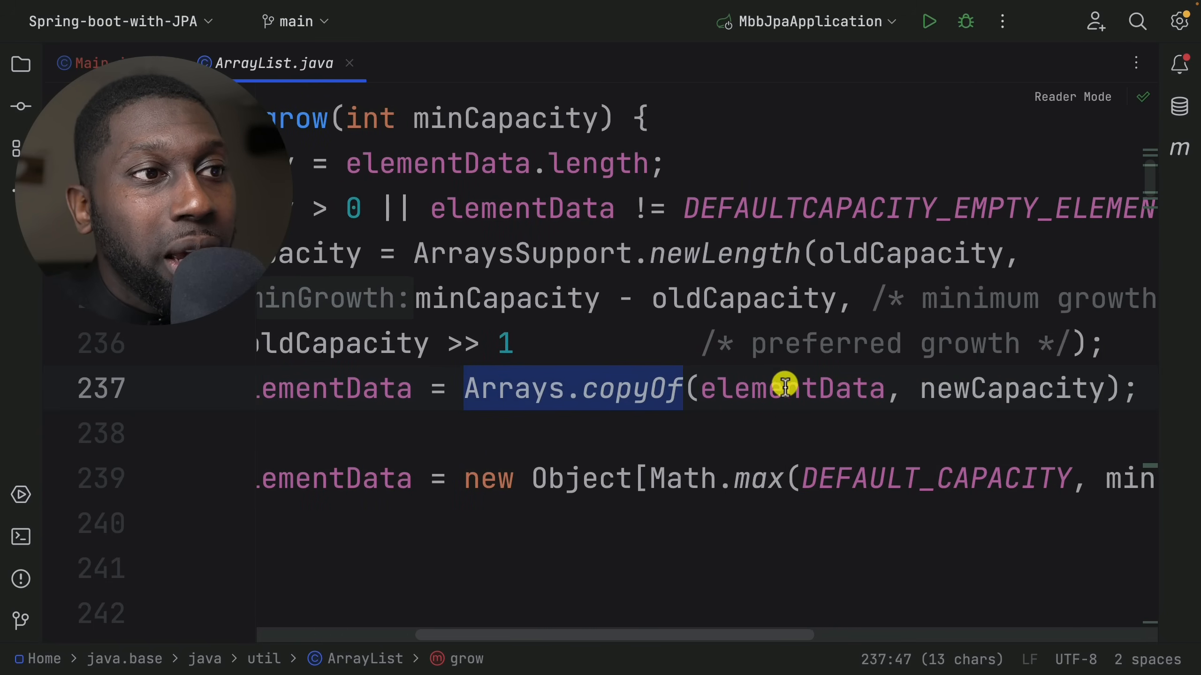
{"action": "double_click", "coordinate": [1003, 388]}
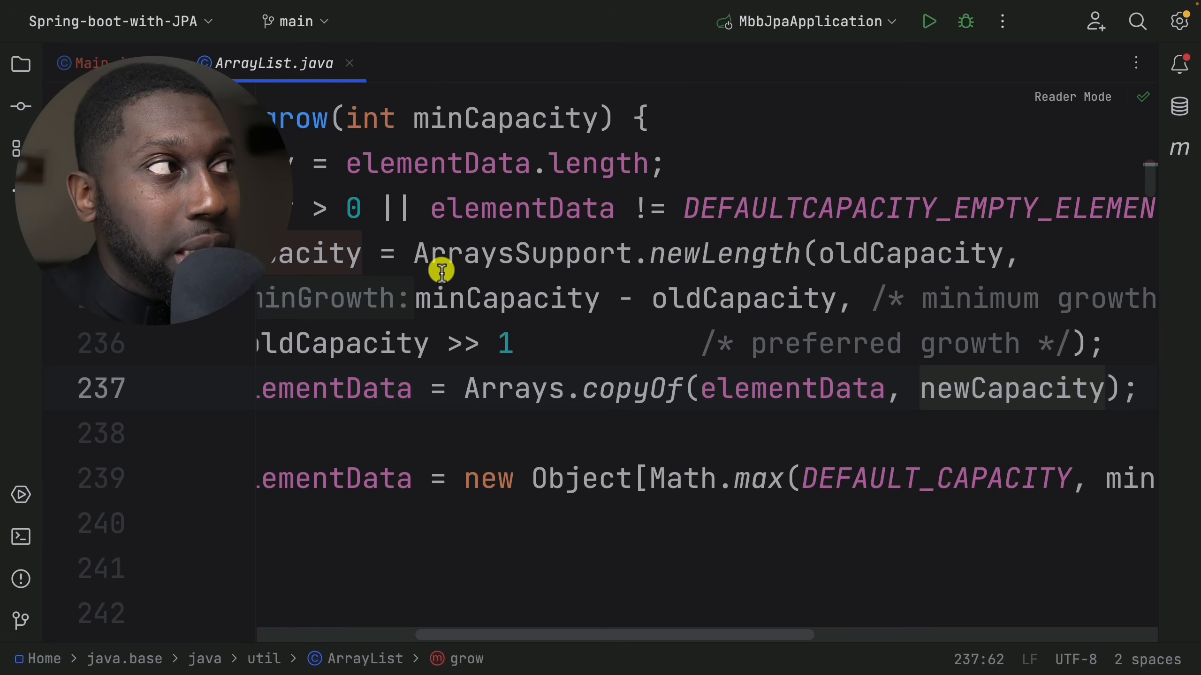
{"action": "left_click", "coordinate": [92, 63]}
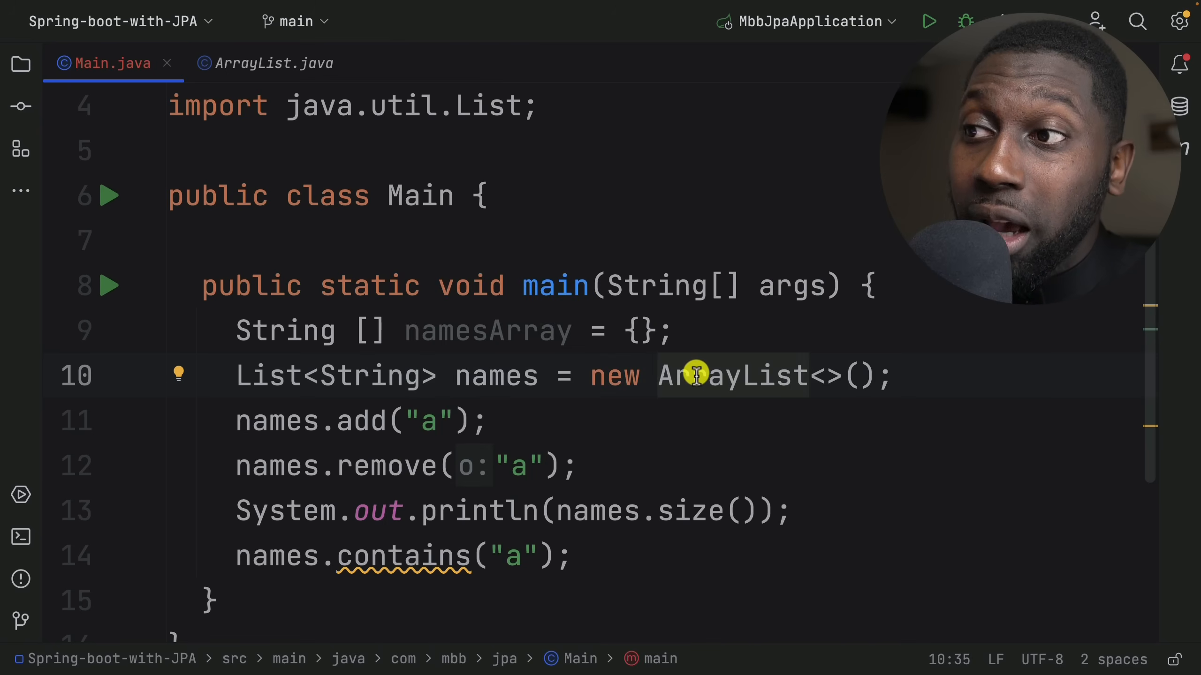
{"action": "mouse_move", "coordinate": [687, 355]}
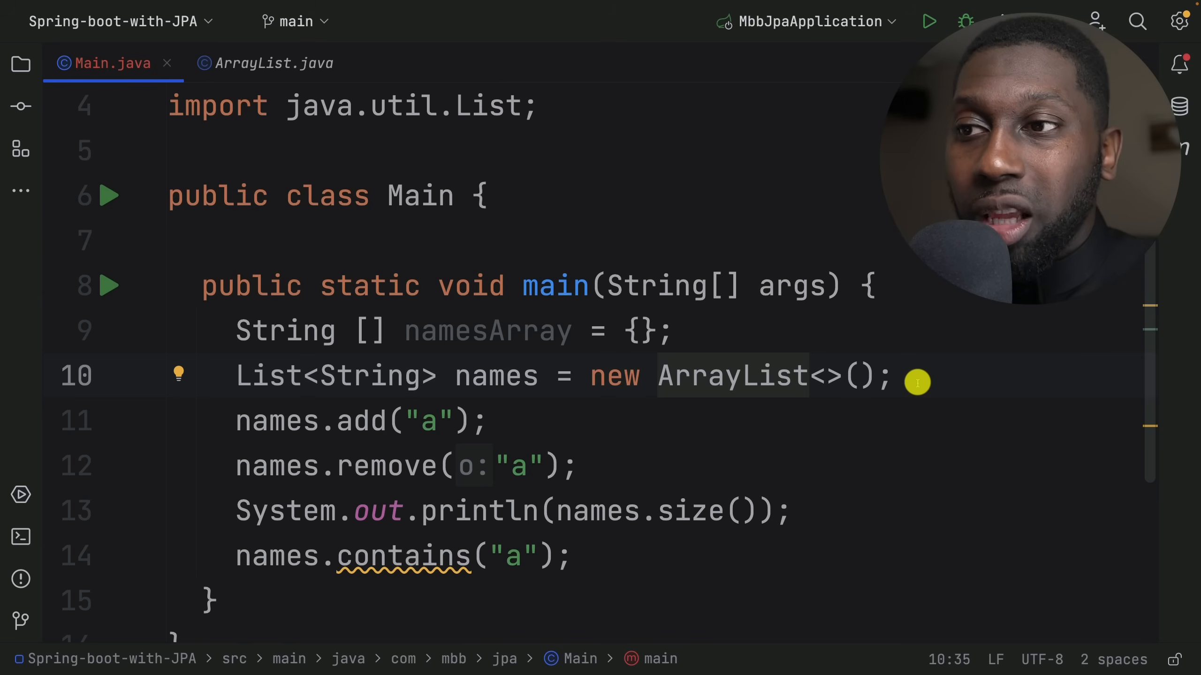
{"action": "mouse_move", "coordinate": [289, 383]}
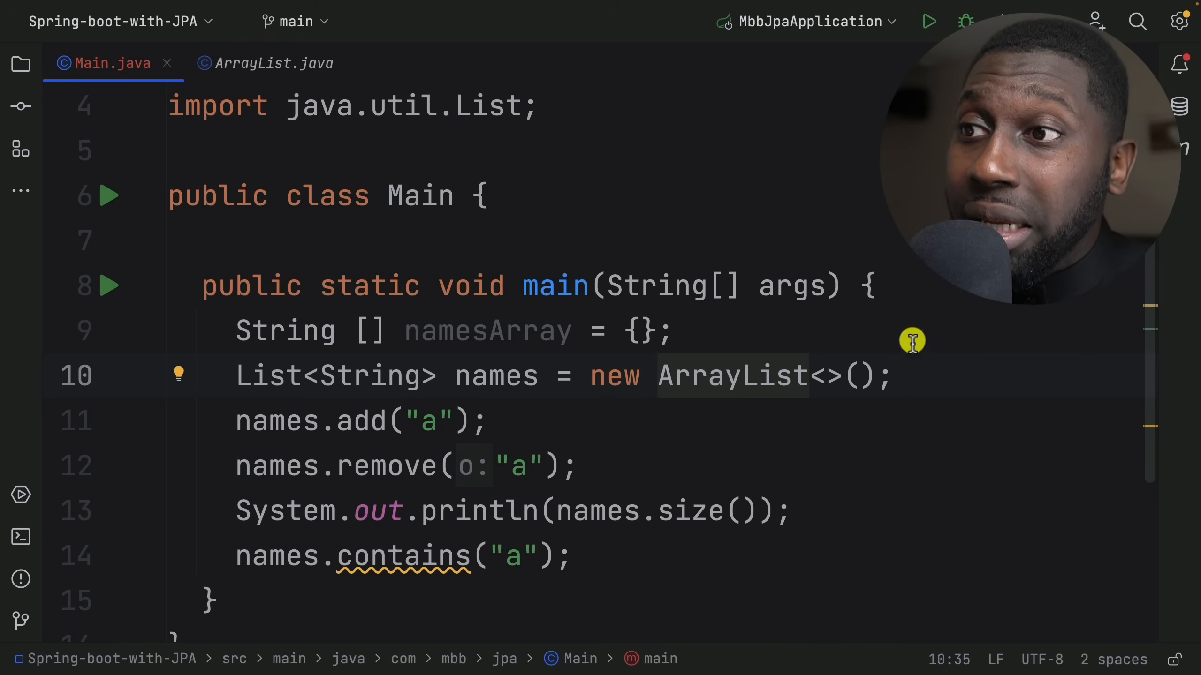
{"action": "mouse_move", "coordinate": [545, 490]}
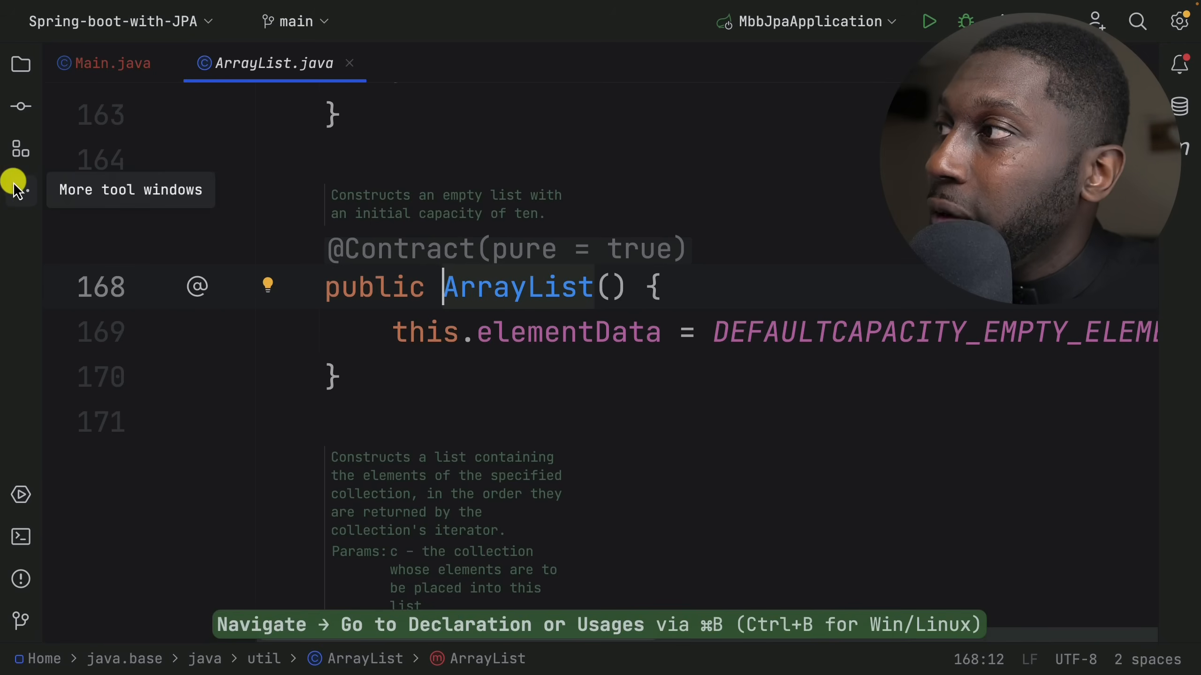
Step: Open contains(Object) from Structure and hide the project tree to read its indexOf call
{"action": "left_click", "coordinate": [21, 150]}
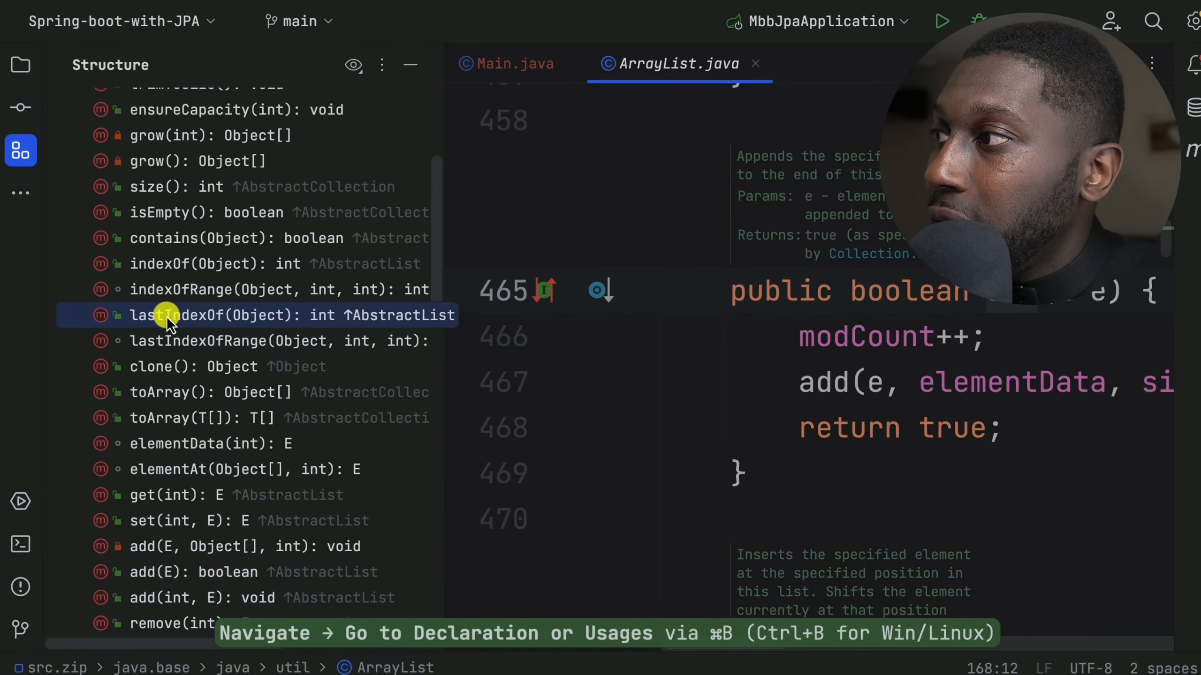
{"action": "left_click", "coordinate": [215, 316]}
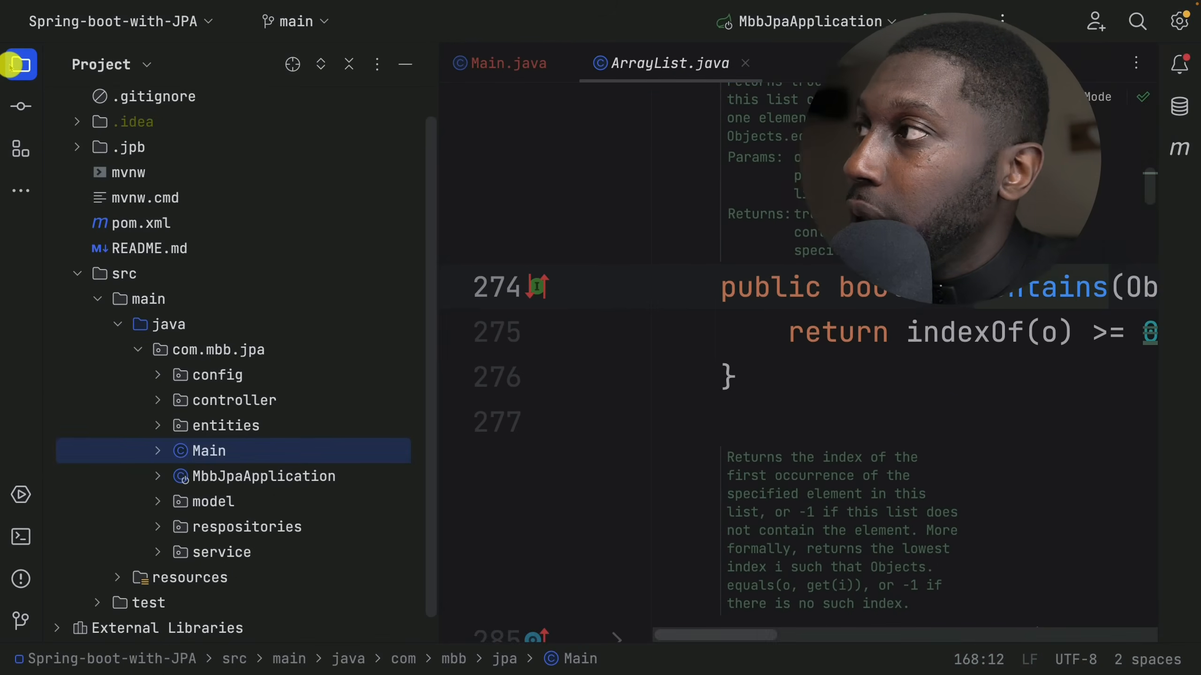
{"action": "left_click", "coordinate": [19, 65]}
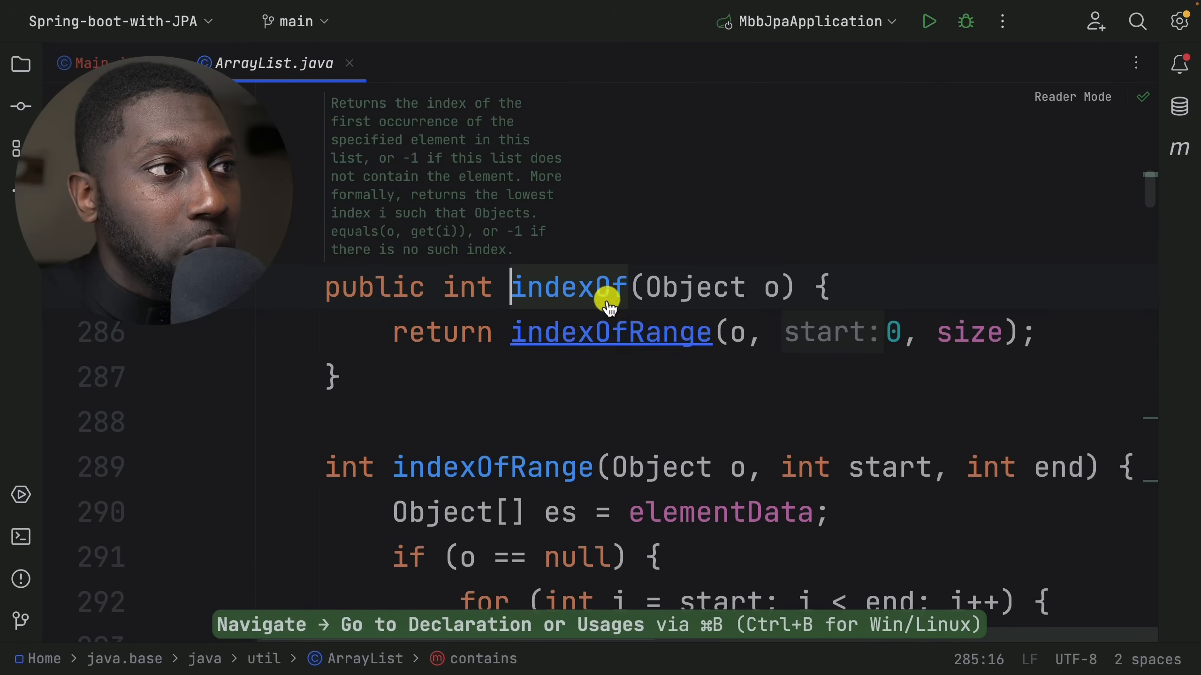
{"action": "mouse_move", "coordinate": [626, 338]}
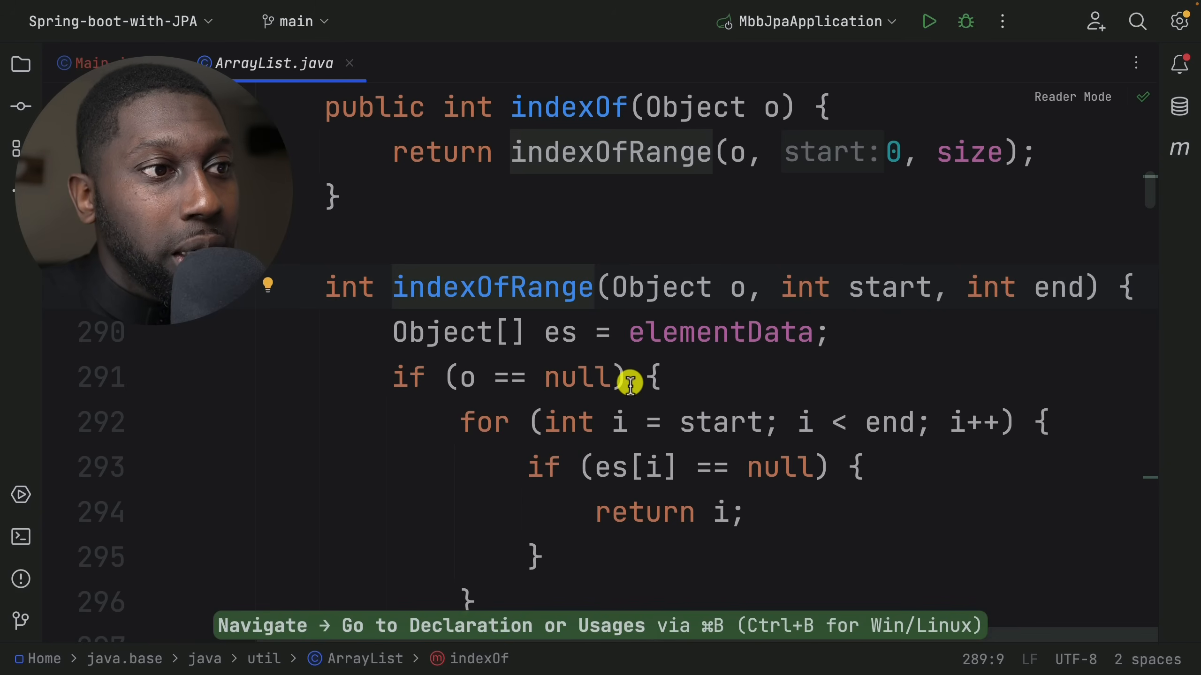
{"action": "scroll", "scroll_direction": "down", "scroll_amount": 3}
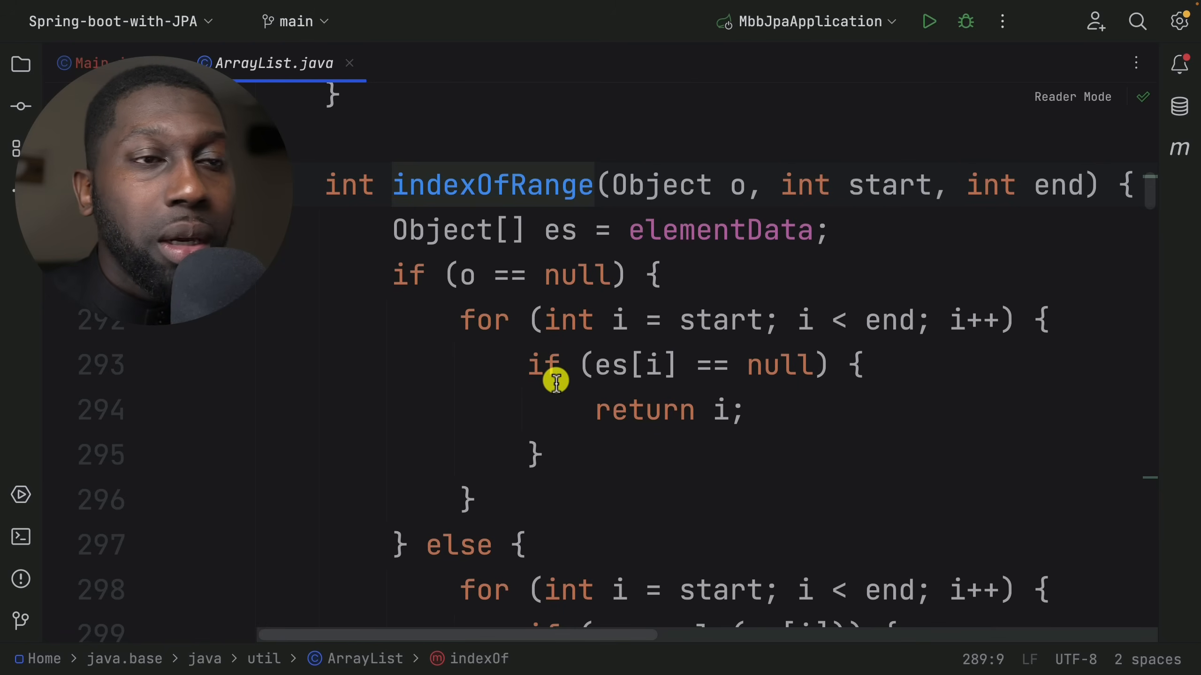
{"action": "scroll", "scroll_direction": "down", "scroll_amount": 3}
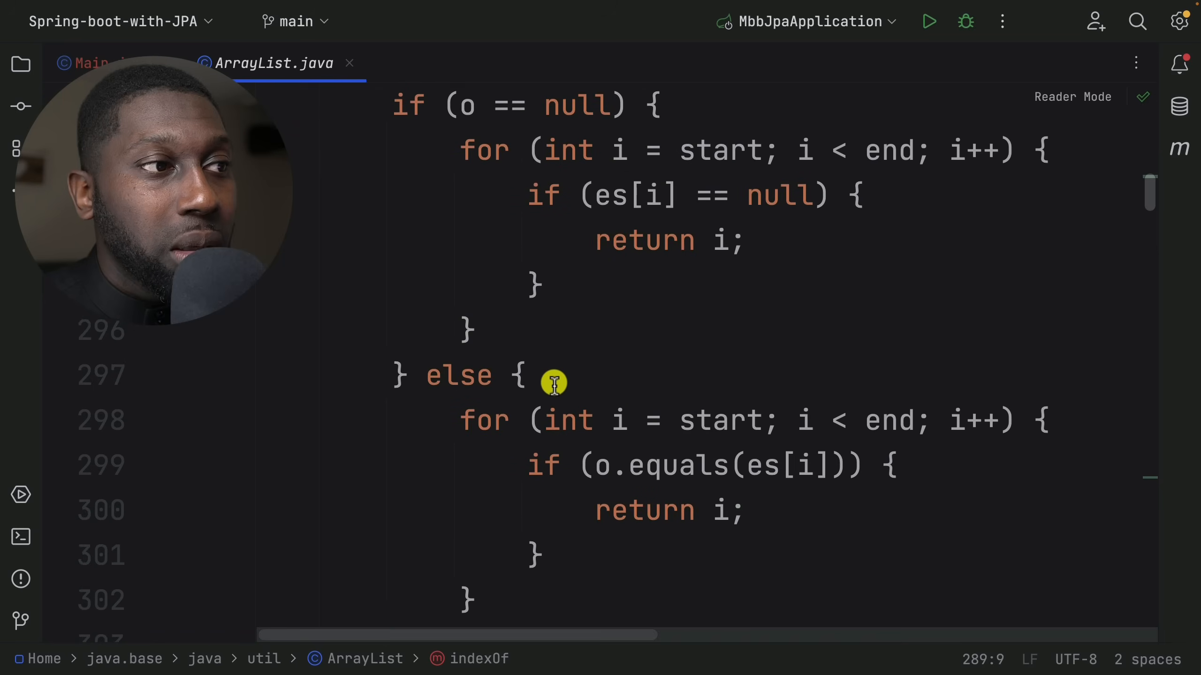
{"action": "scroll", "scroll_direction": "down", "scroll_amount": 3}
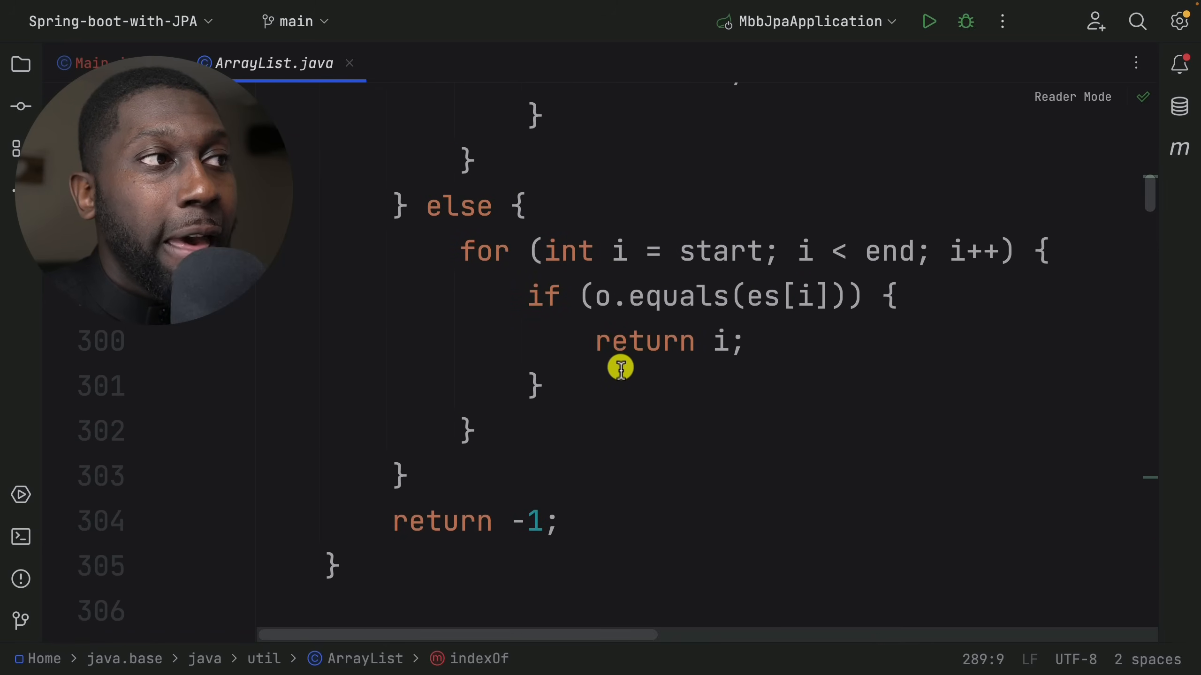